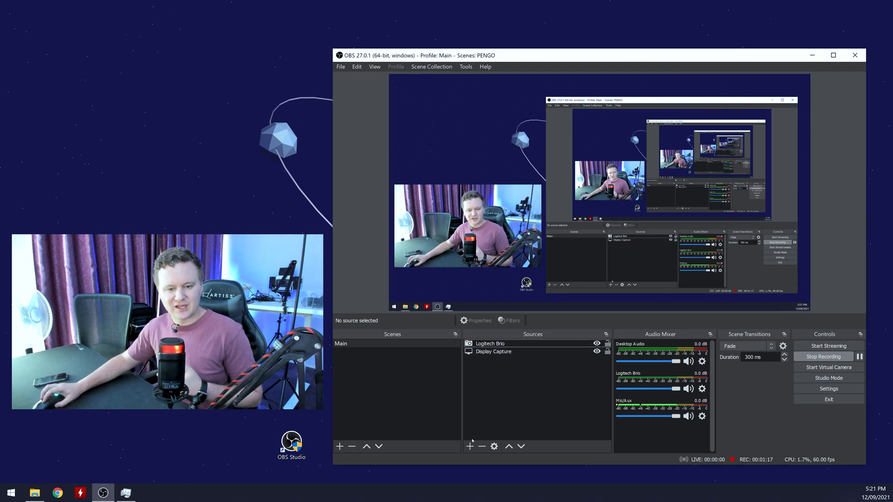
Begin adding a new Video Capture Device source to the scene.
left_click(471, 445)
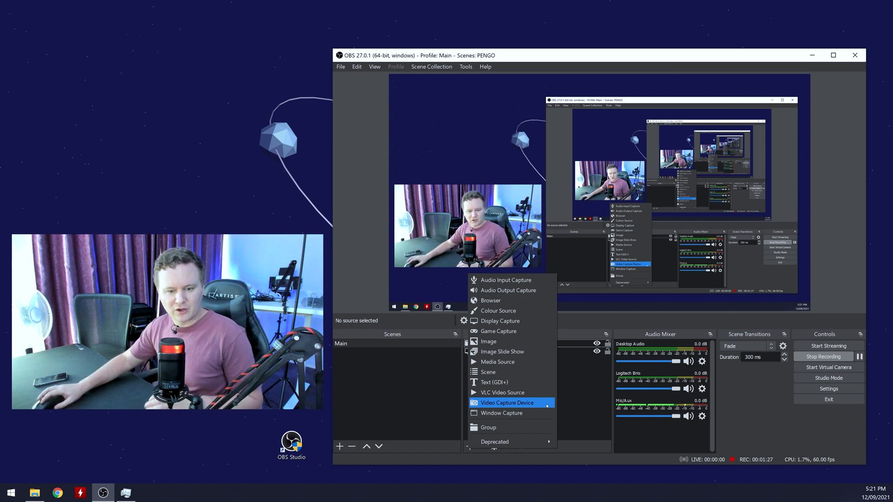
left_click(508, 403)
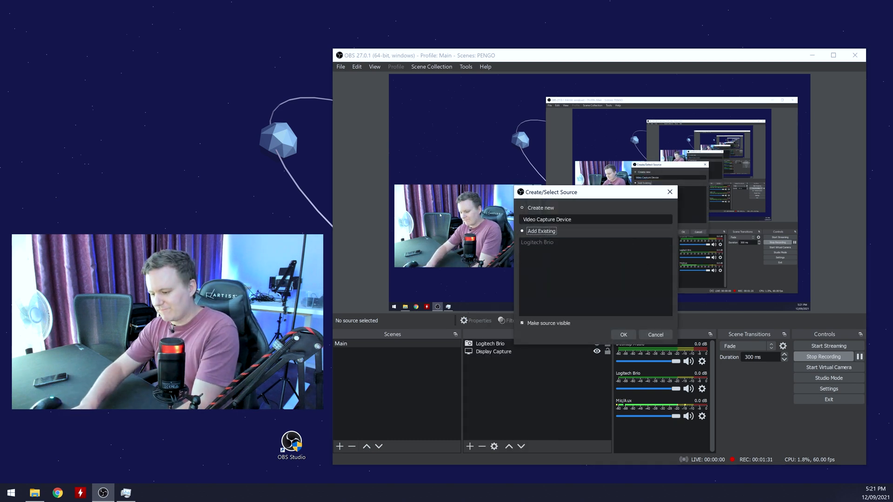
Name the new source '4K Pengo PCI-E' and confirm its creation.
triple_click(546, 220)
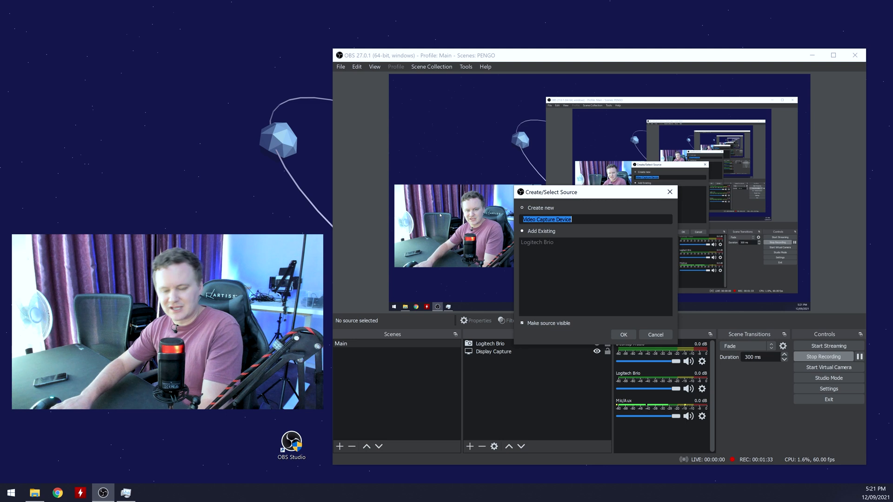
type("4K P")
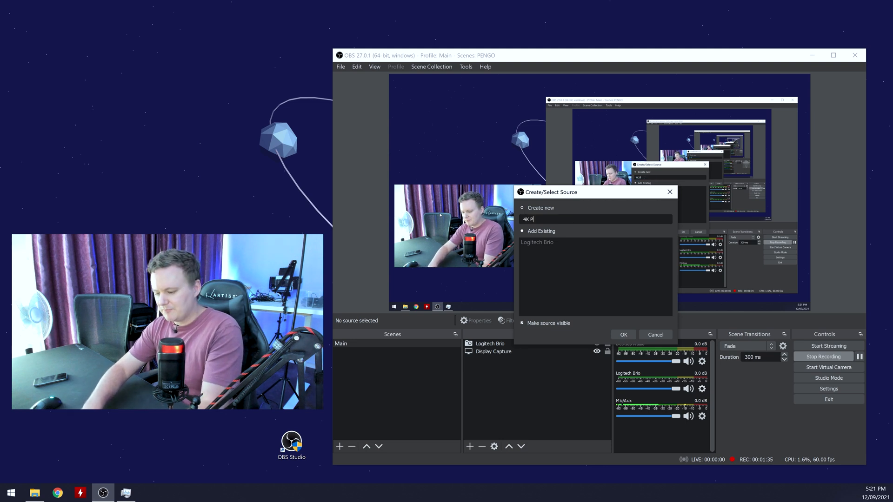
type("engo Pc")
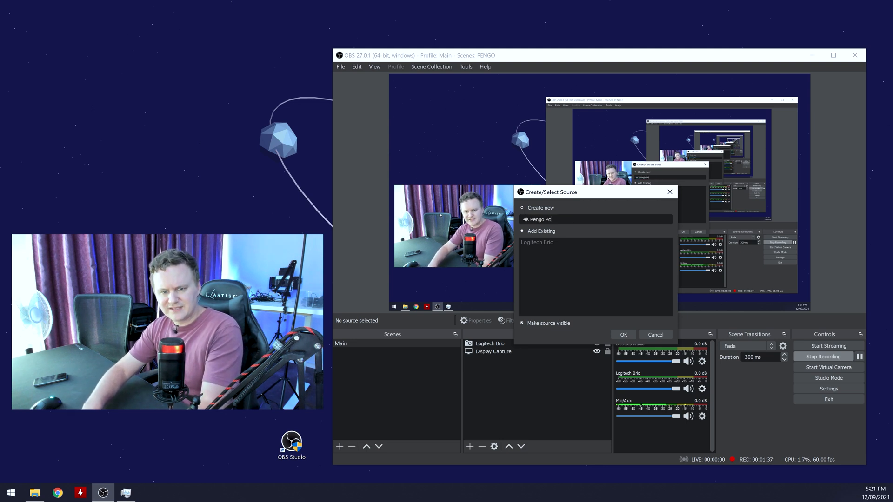
type("CI-")
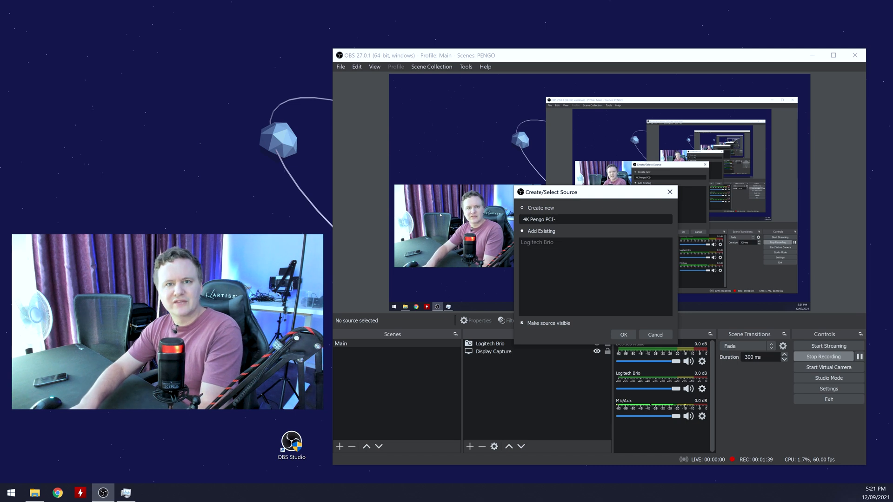
type("E")
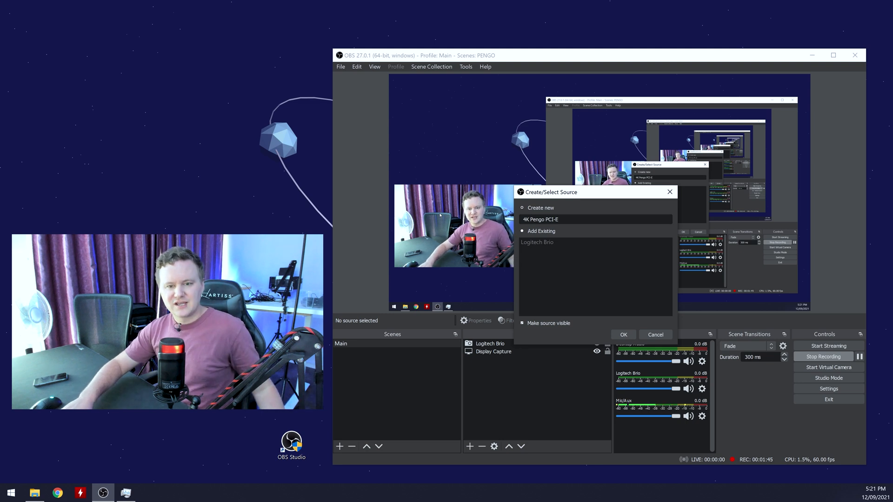
left_click(622, 334)
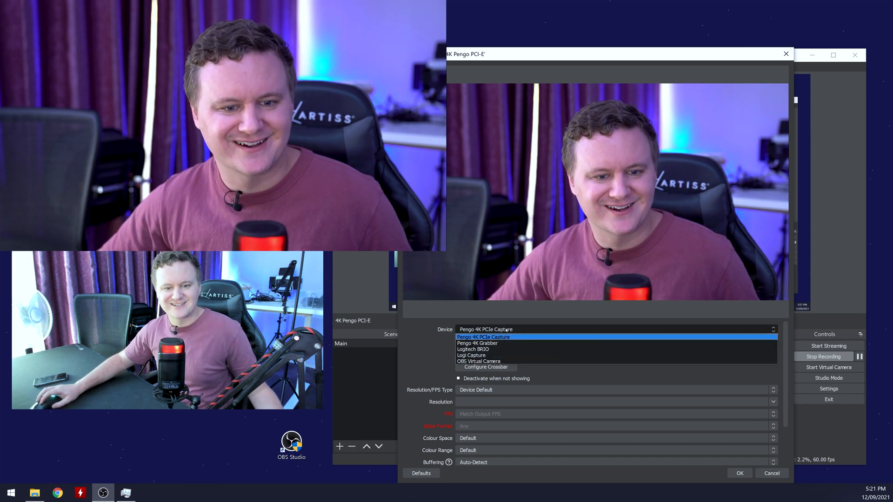
Choose the Pengo 4K PCIe Capture device and add the source to the scene.
left_click(482, 337)
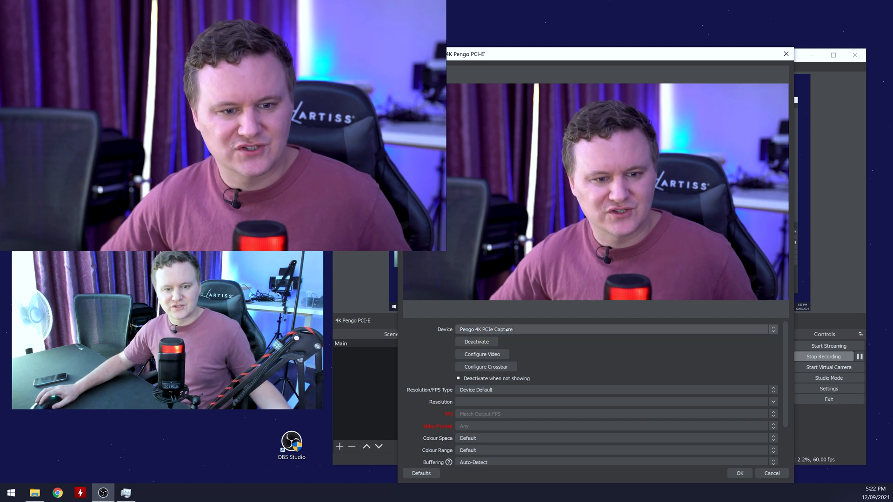
left_click(614, 390)
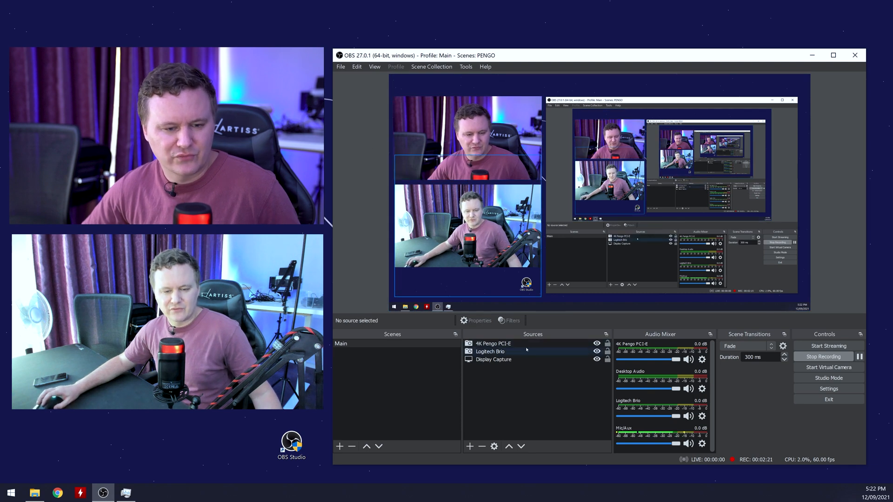
Reopen the 4K Pengo PCI-E source properties to set a custom 3840x2160, 30 FPS mode.
left_click(493, 343)
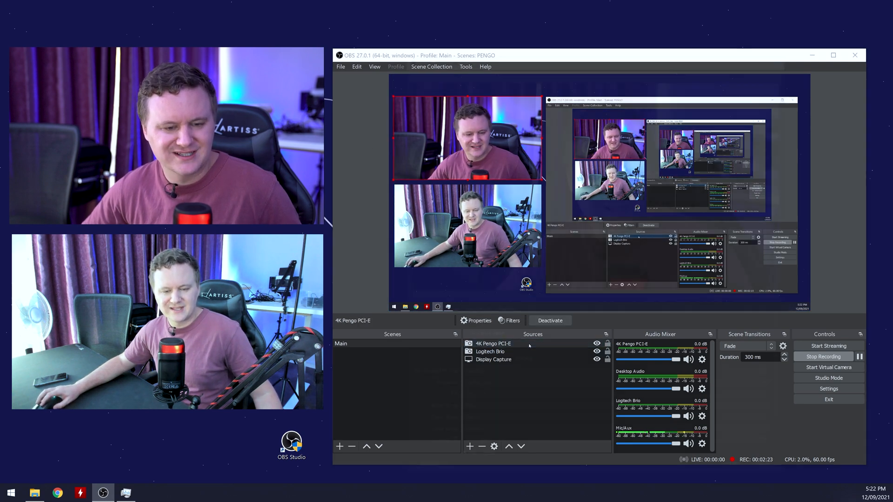
left_click(479, 320)
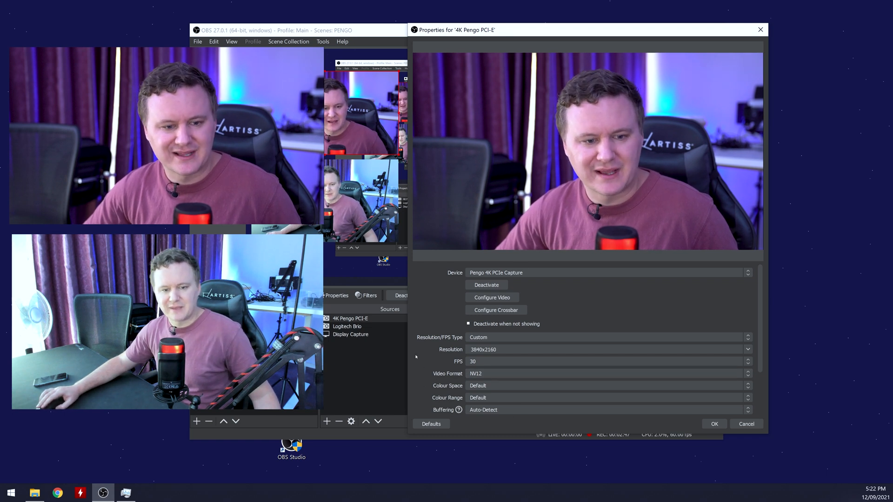
Confirm the 3840x2160, 30 FPS settings and select the Display Capture source.
scroll("down", 3)
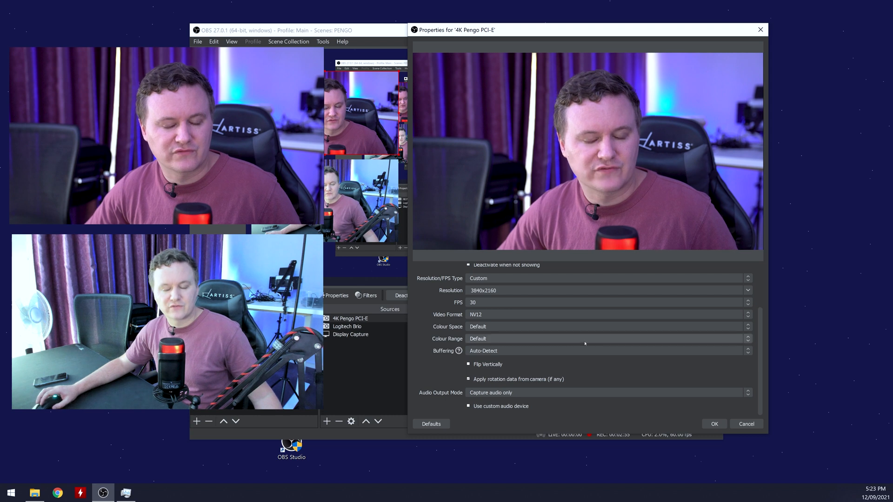
left_click(714, 424)
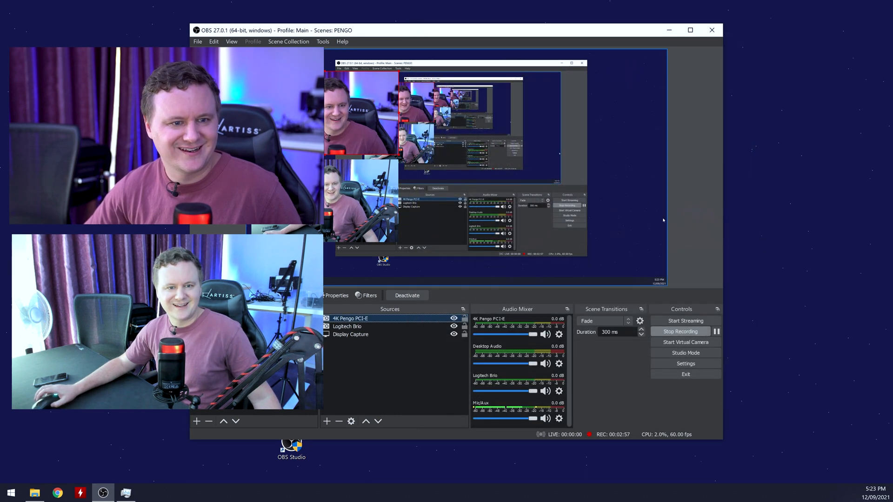
left_click(350, 334)
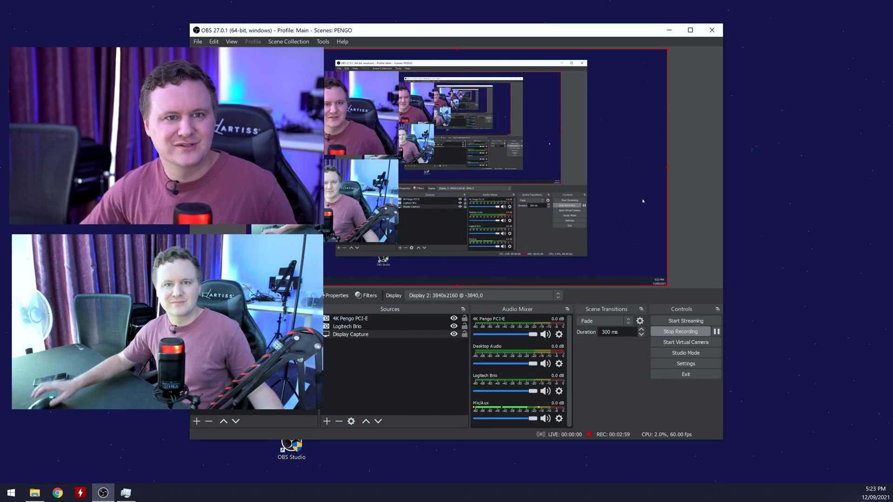